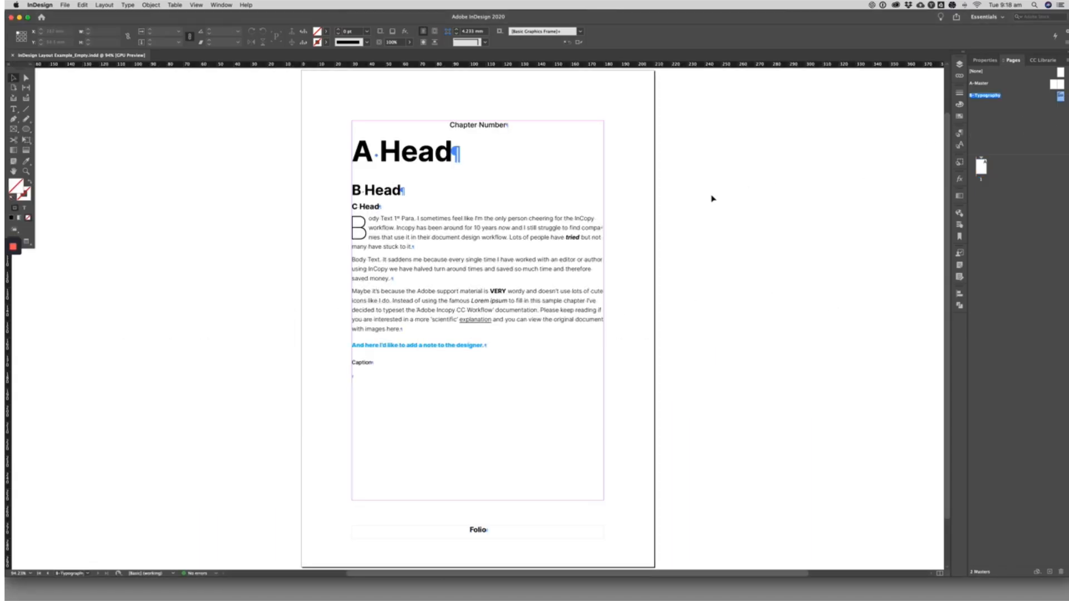
- Place Incopy Example Doc from the File menu, bringing up its Word import options
{"action": "left_click", "coordinate": [65, 5]}
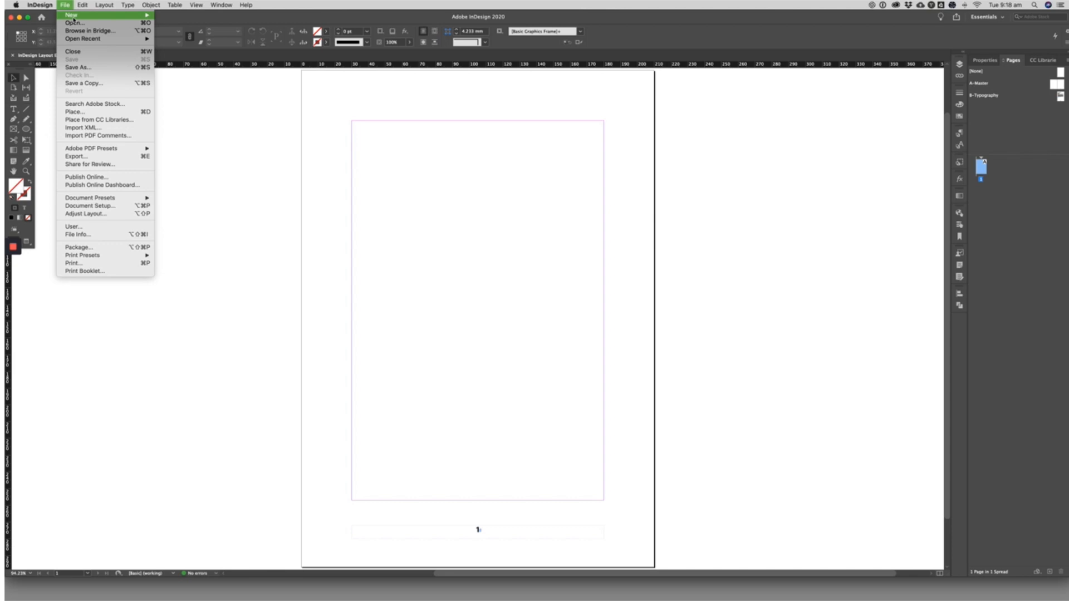
{"action": "mouse_move", "coordinate": [74, 112]}
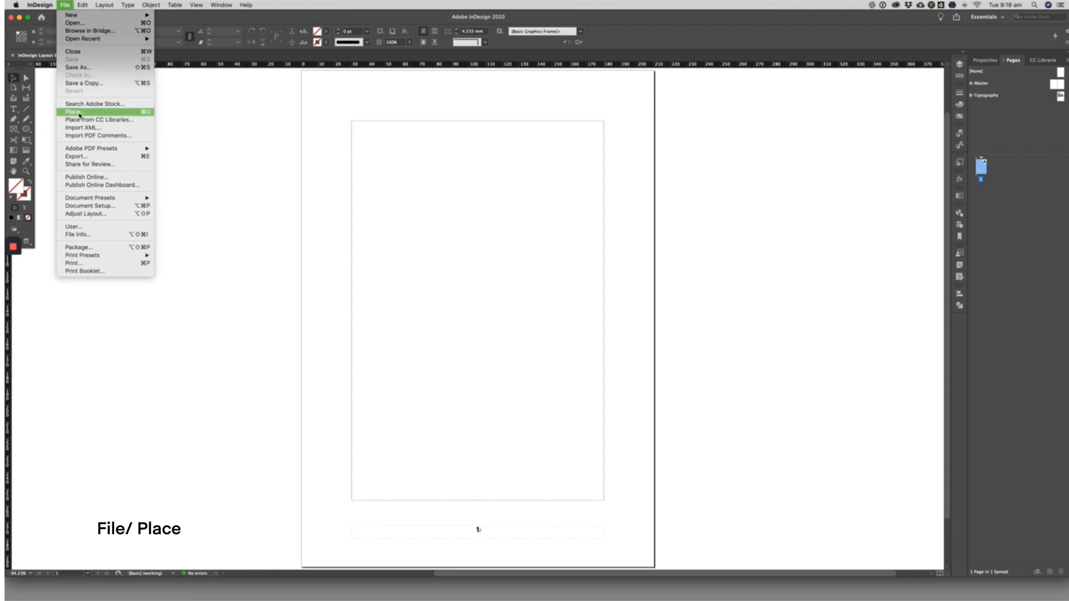
{"action": "left_click", "coordinate": [72, 111]}
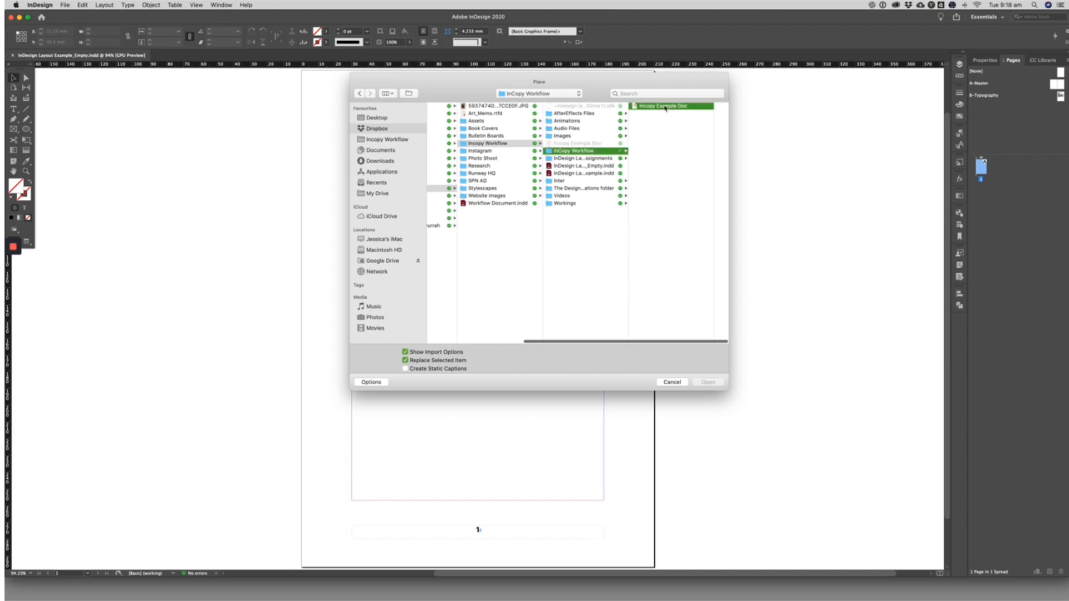
{"action": "left_click", "coordinate": [672, 382]}
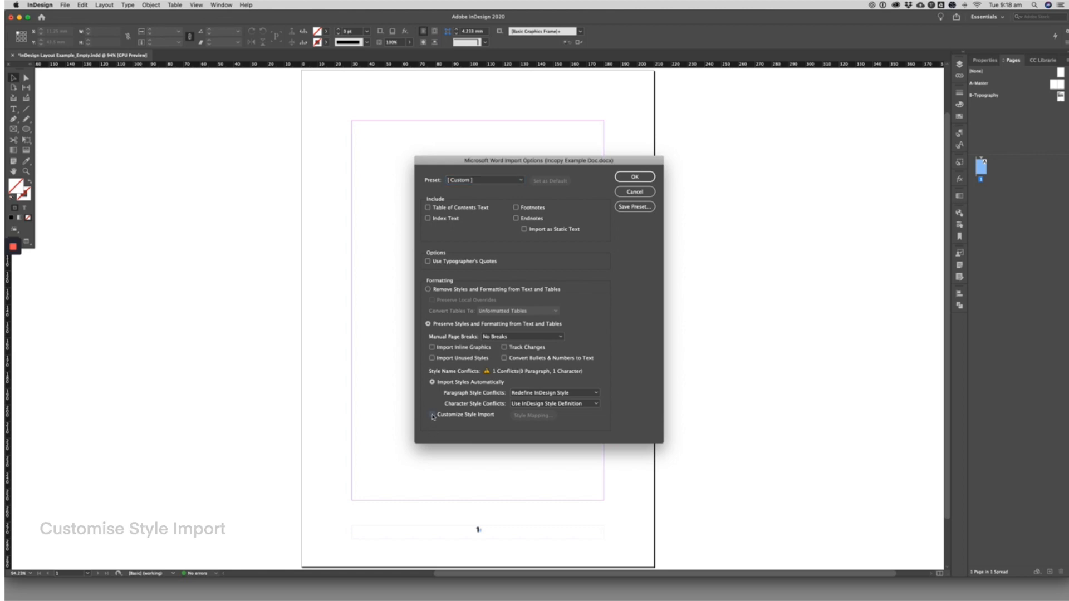
- Map Word styles, including Heading 3, to InDesign paragraph styles and place the manuscript
{"action": "left_click", "coordinate": [432, 416]}
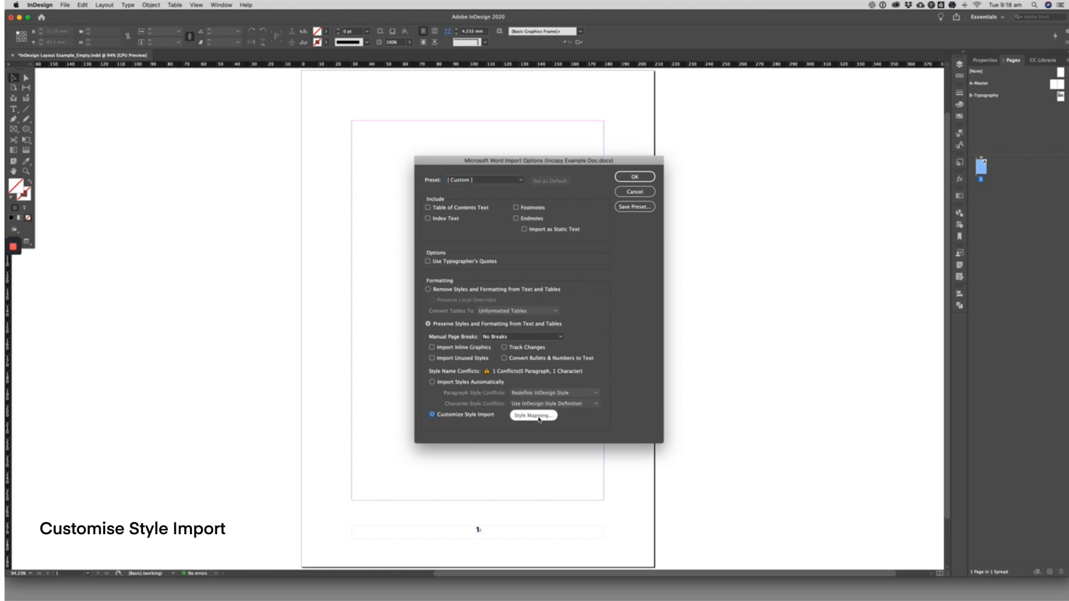
{"action": "left_click", "coordinate": [534, 415]}
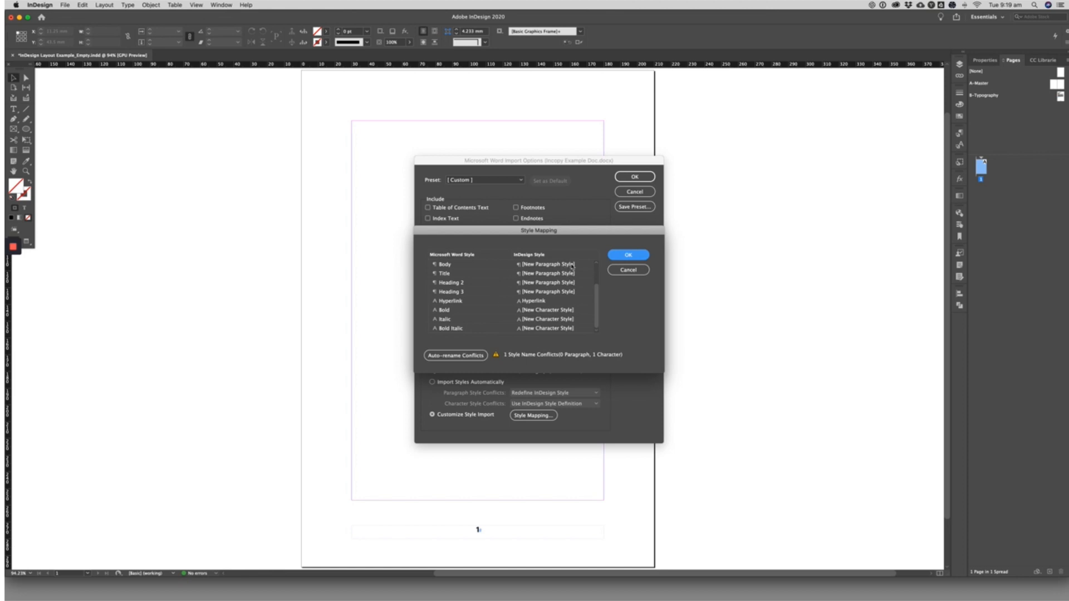
{"action": "left_click", "coordinate": [589, 264]}
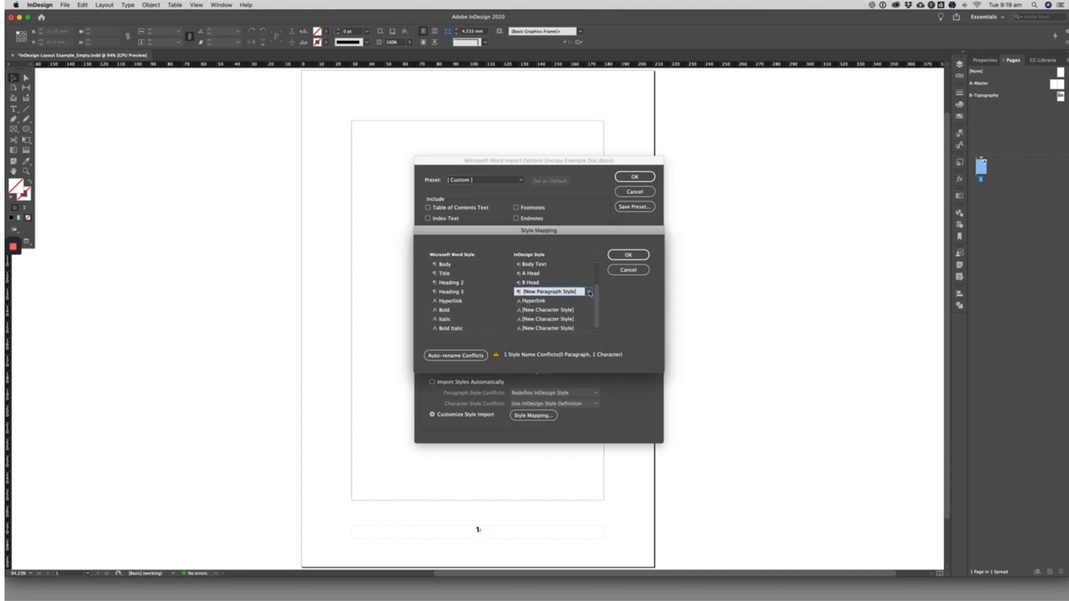
{"action": "left_click", "coordinate": [587, 310]}
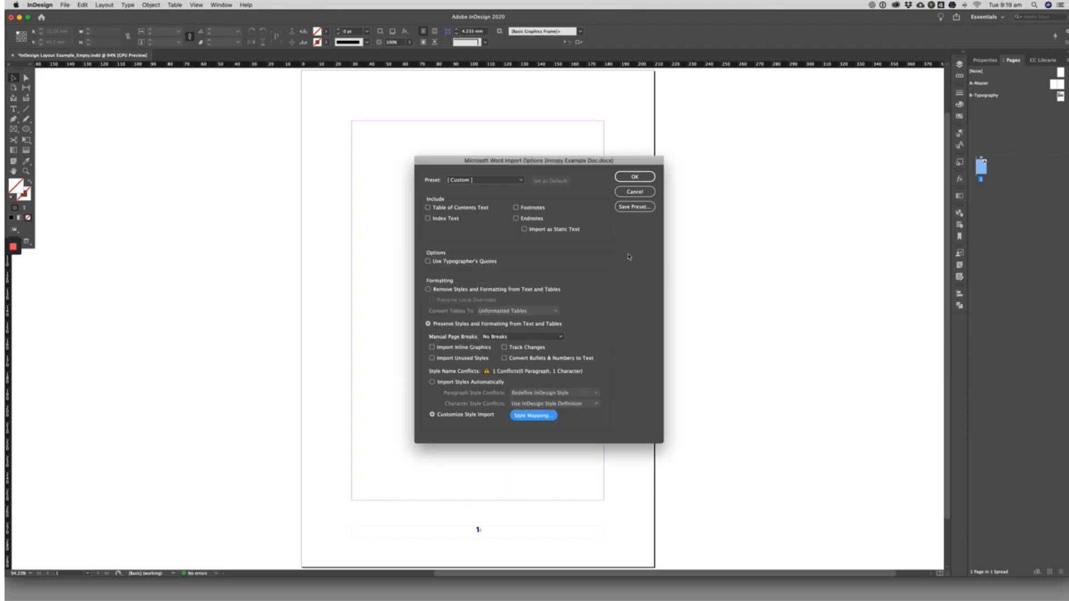
{"action": "left_click", "coordinate": [633, 177]}
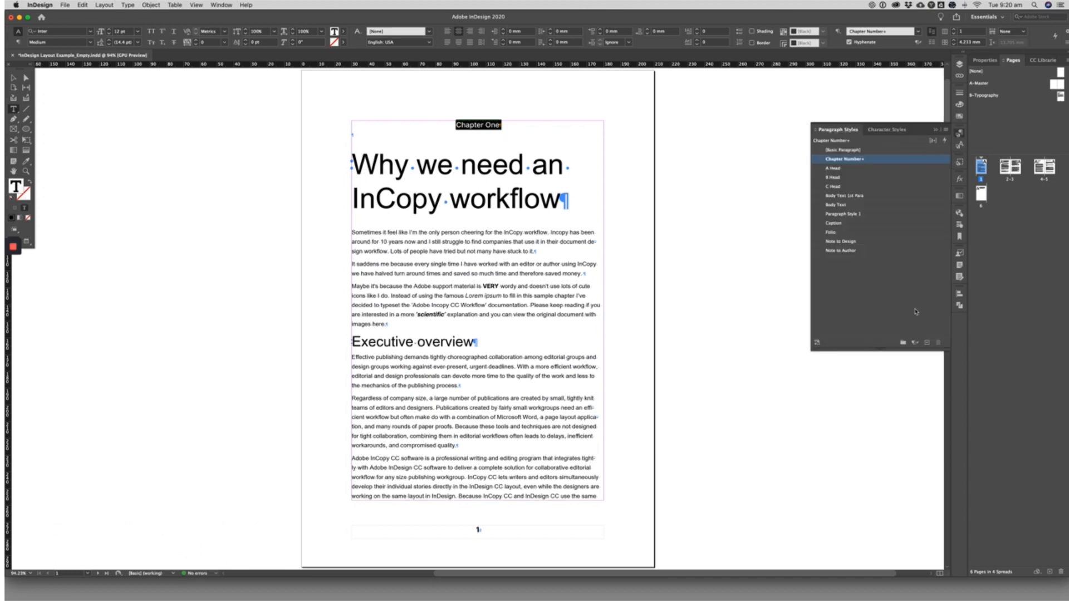
- Open the Layers panel showing the Text for Incopy layer
{"action": "left_click", "coordinate": [914, 341]}
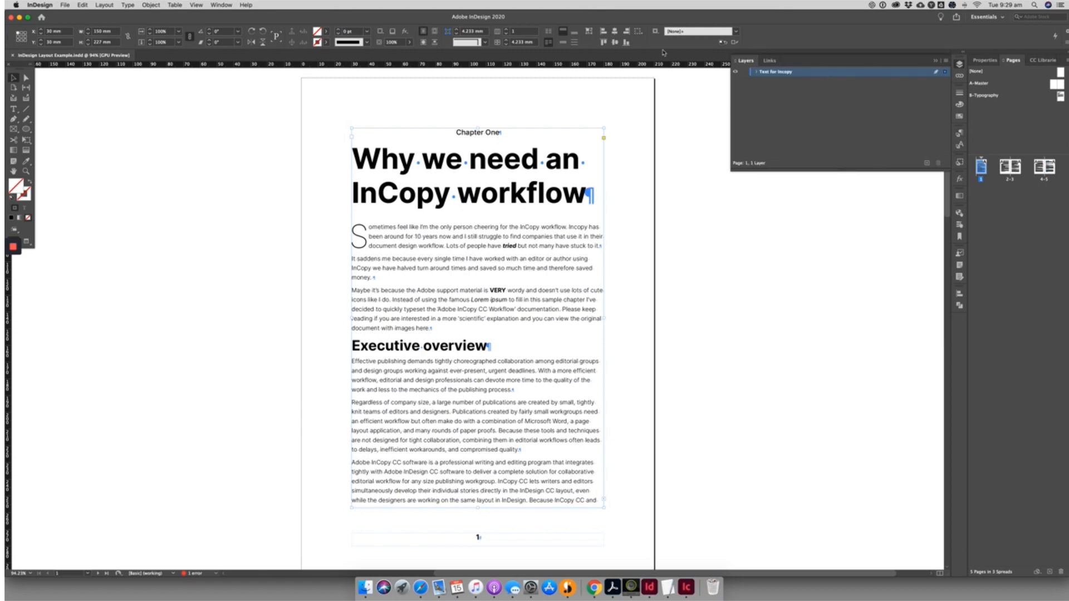
- Add the Text for Incopy layer to a new InCopy assignment, Assignment 1
{"action": "left_click", "coordinate": [82, 5]}
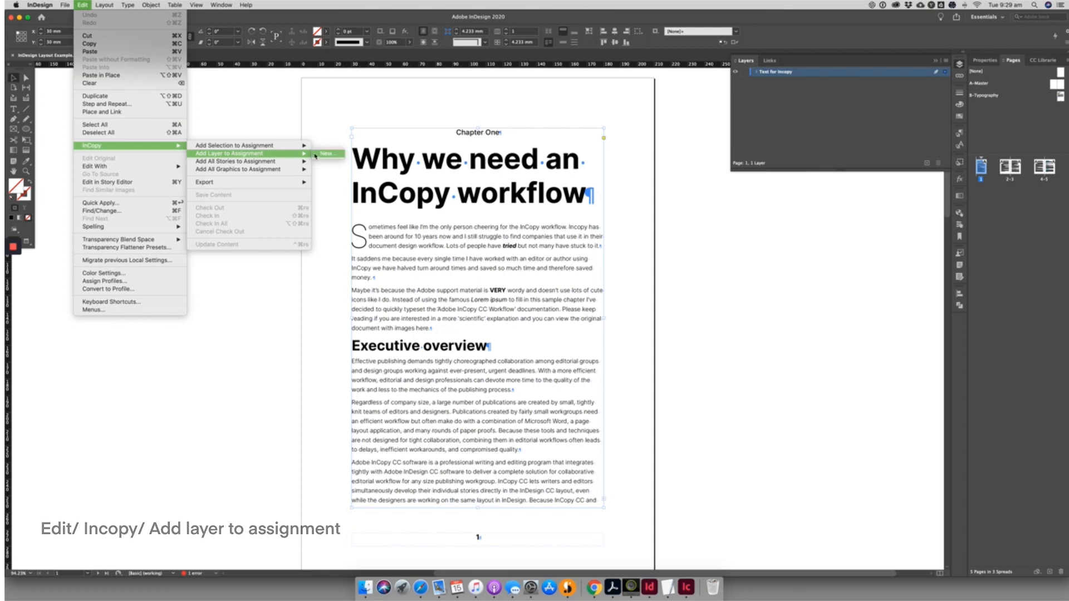
{"action": "left_click", "coordinate": [328, 153]}
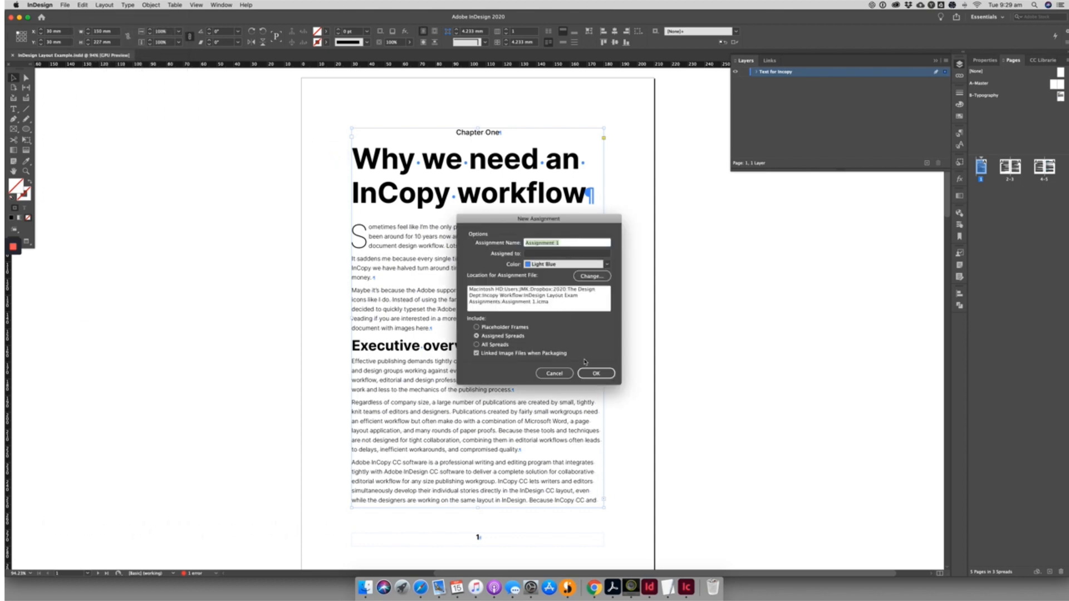
{"action": "left_click", "coordinate": [594, 373]}
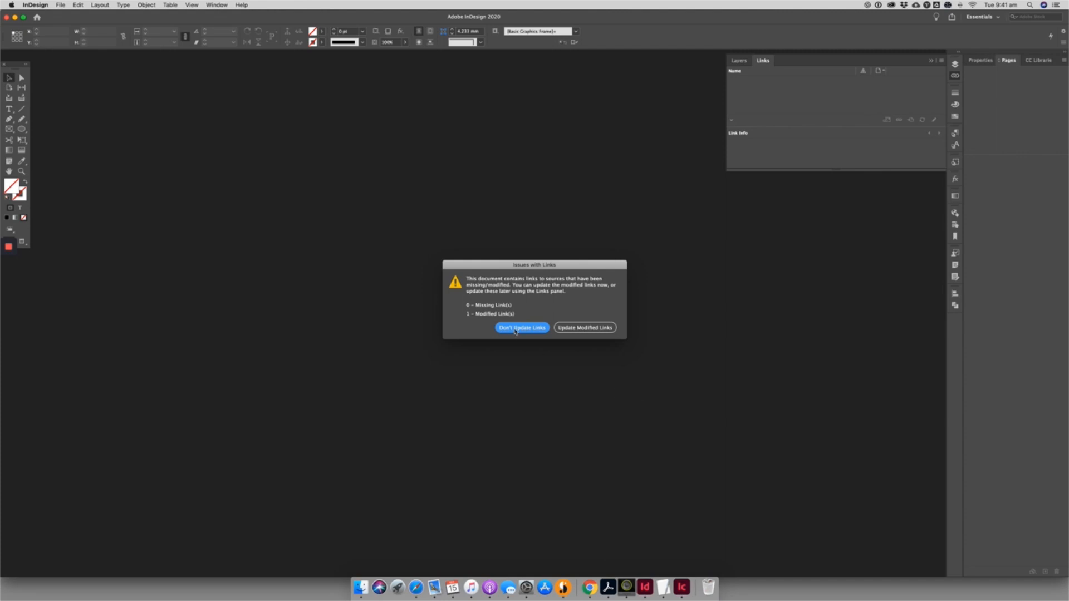
- Reopen the layout without updating the modified link
{"action": "left_click", "coordinate": [522, 328]}
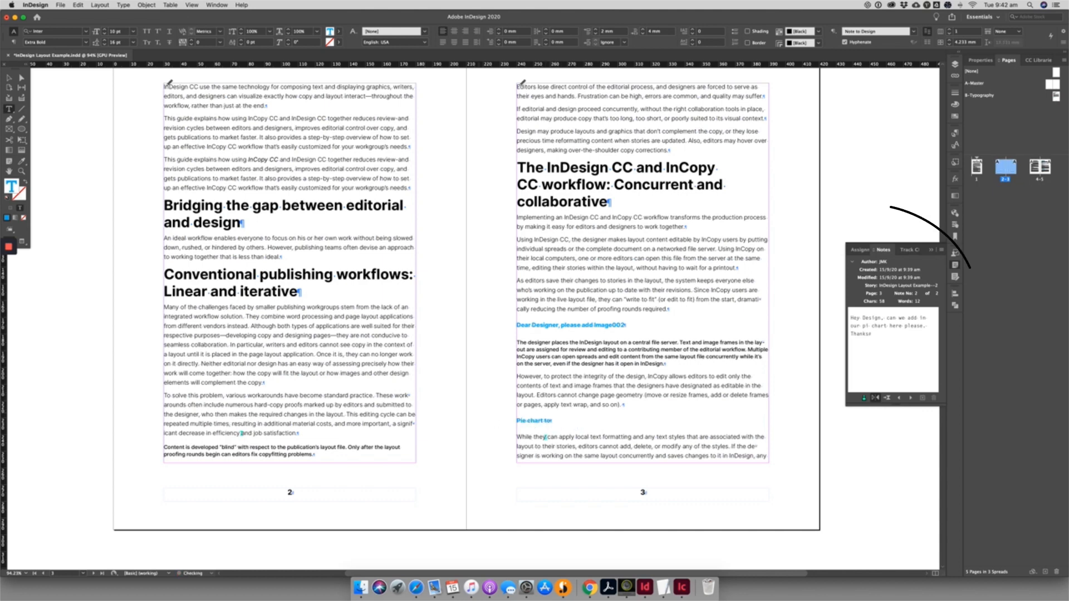
- Finish the line as 'Pie chart to be added.' and check the story in
{"action": "type", "text": "be added."}
{"action": "type", "text": "No problem"}
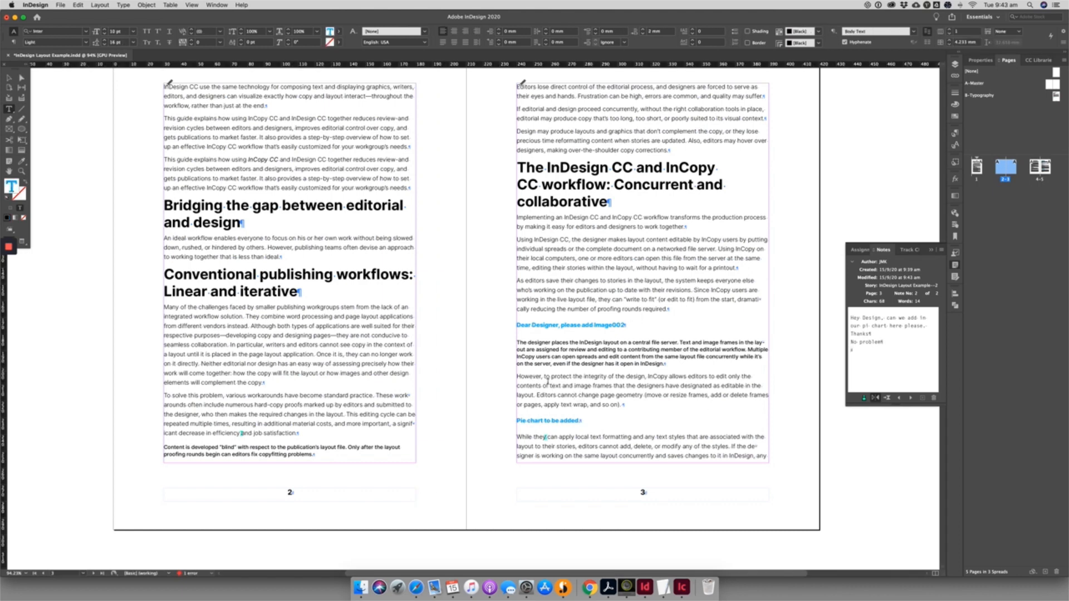
{"action": "right_click", "coordinate": [555, 395]}
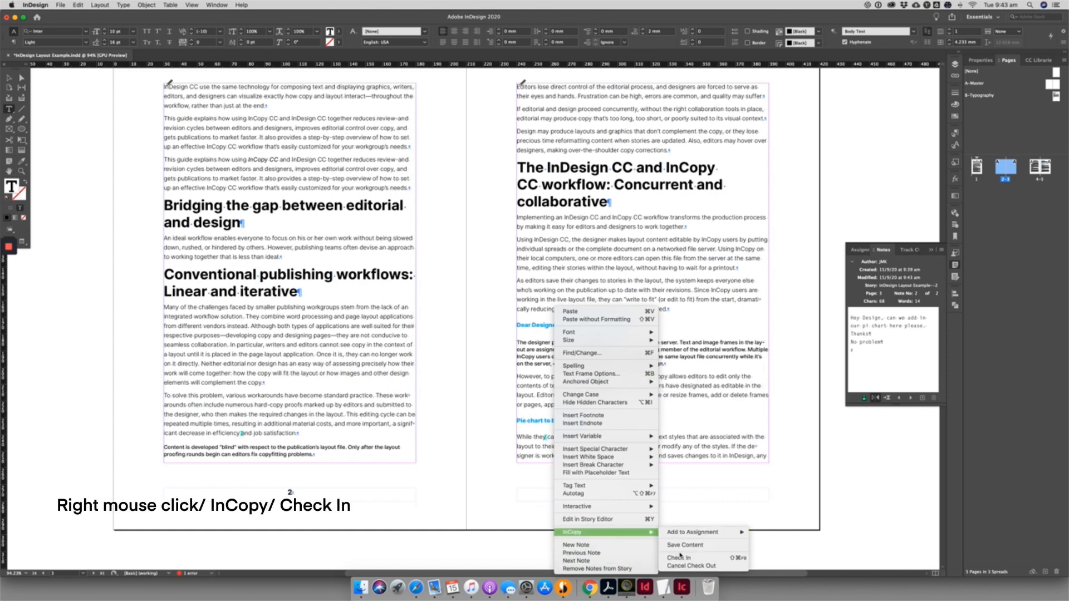
{"action": "left_click", "coordinate": [678, 556]}
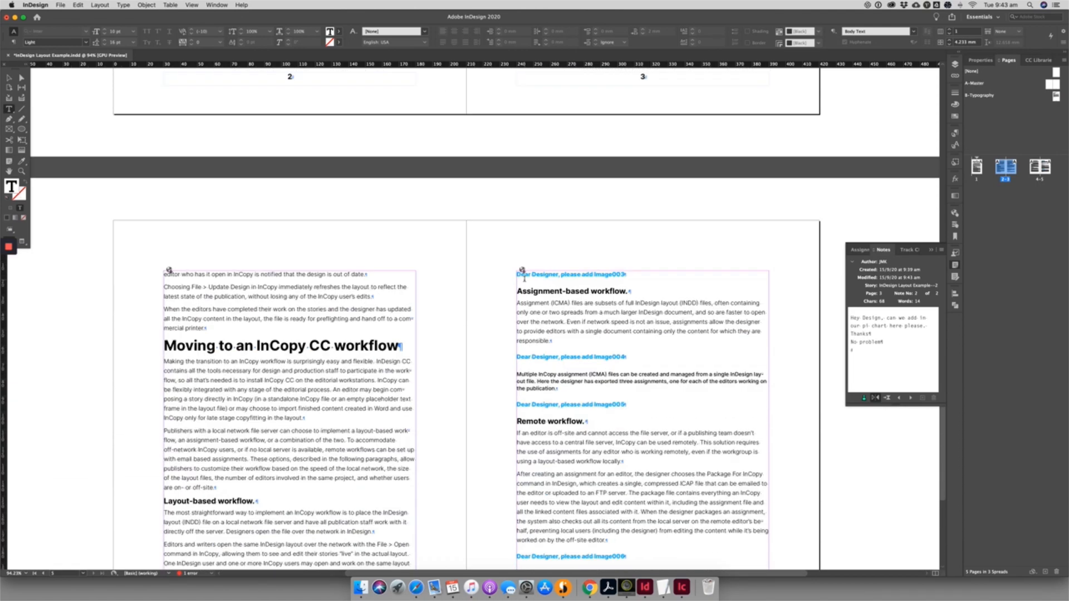
- Scroll back to page 1 showing the 'Why must use an InCopy workflow' headline
{"action": "scroll", "scroll_direction": "down", "scroll_amount": 3}
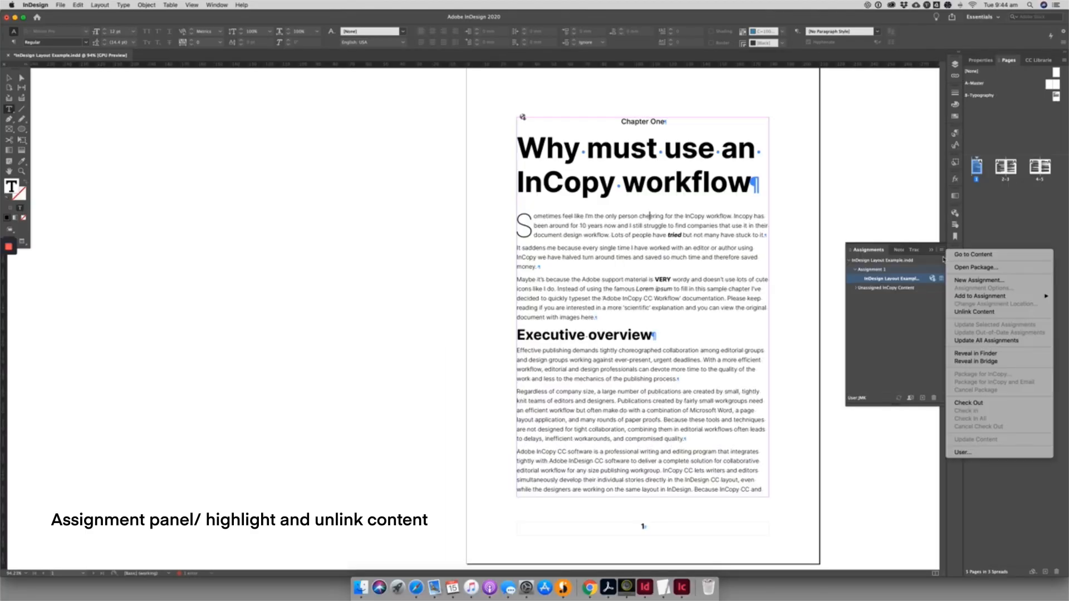
- Unlink the story from Assignment 1 and from its .icml InCopy file
{"action": "left_click", "coordinate": [975, 312]}
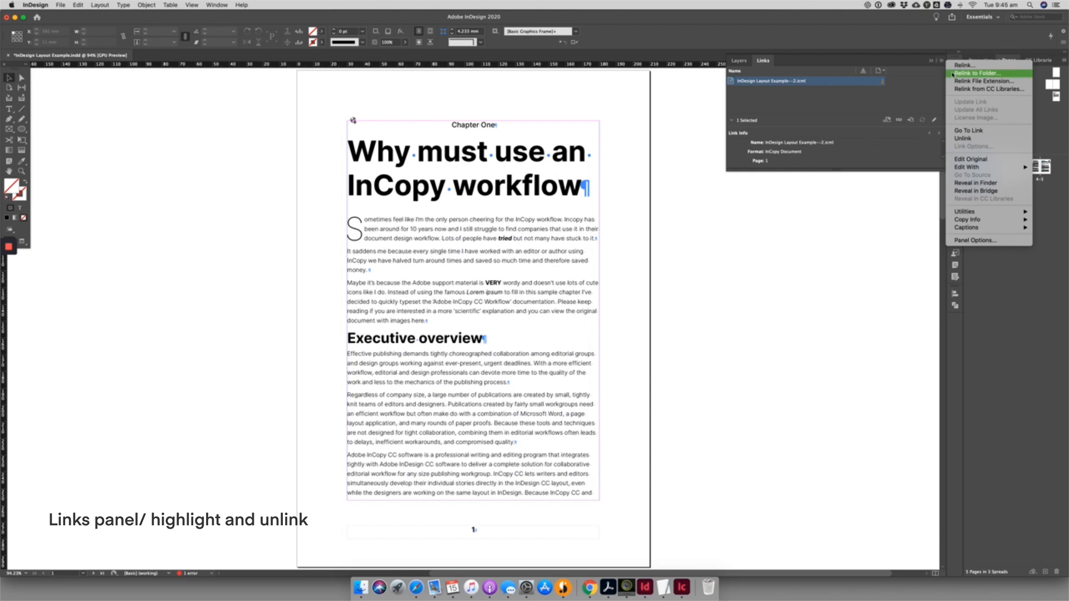
{"action": "left_click", "coordinate": [963, 139]}
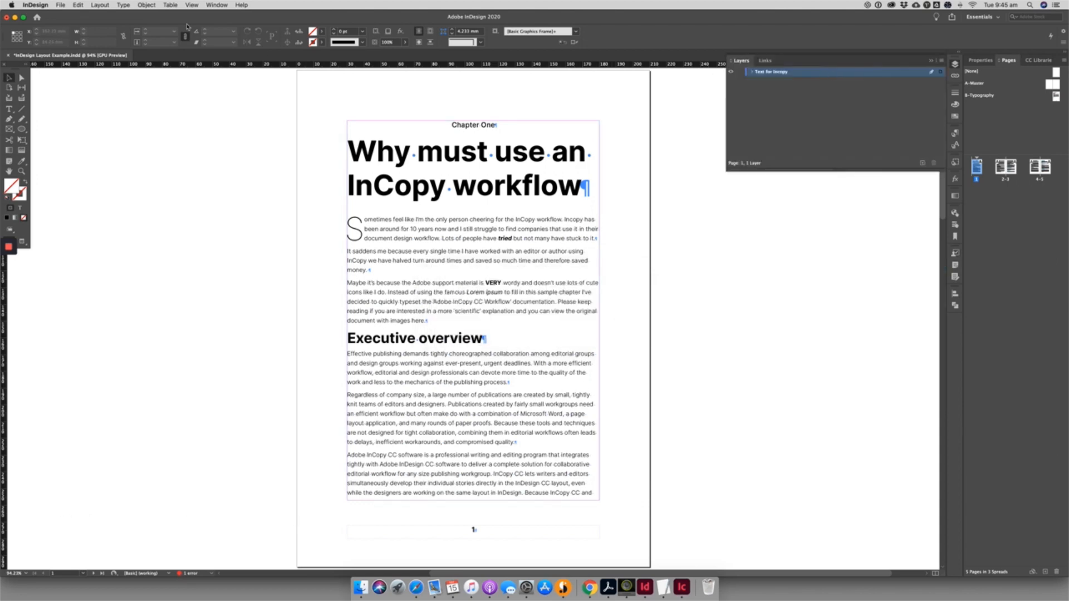
- Start a new InCopy assignment for the Text for Incopy layer from the Edit menu
{"action": "left_click", "coordinate": [78, 5]}
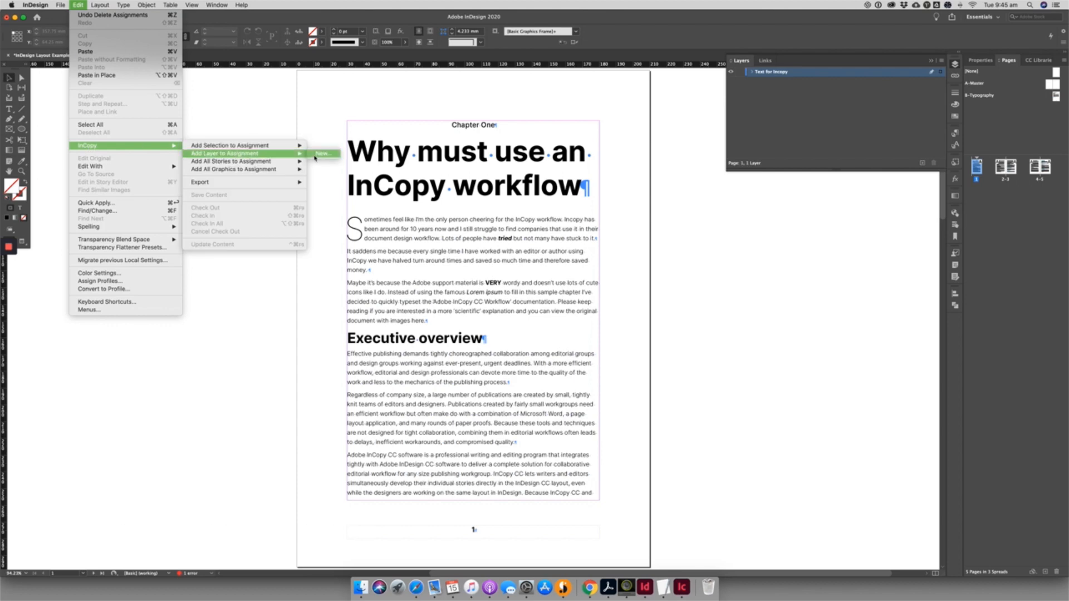
{"action": "left_click", "coordinate": [322, 154]}
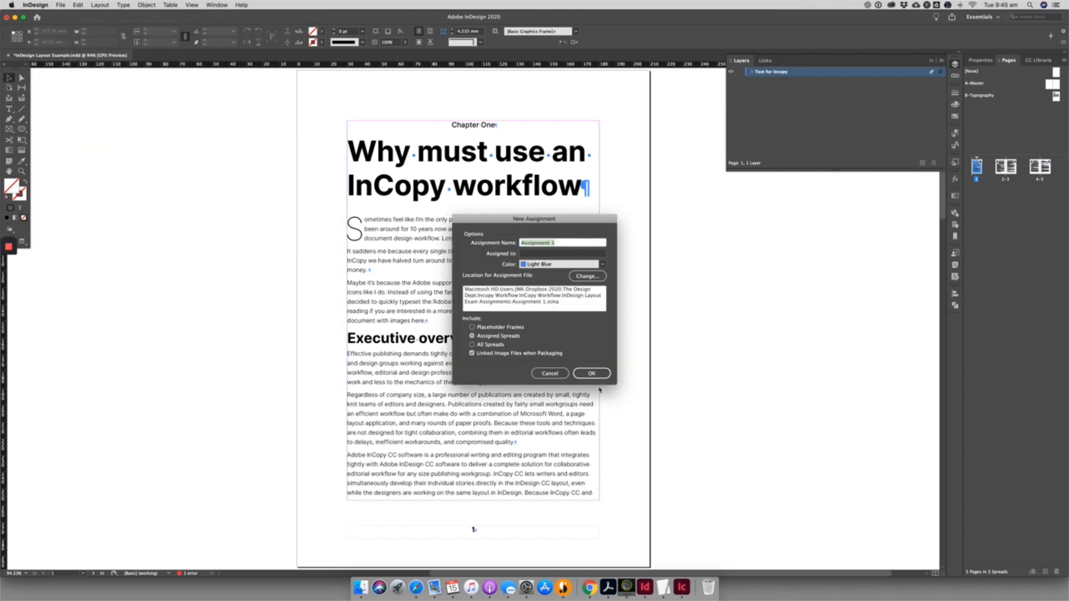